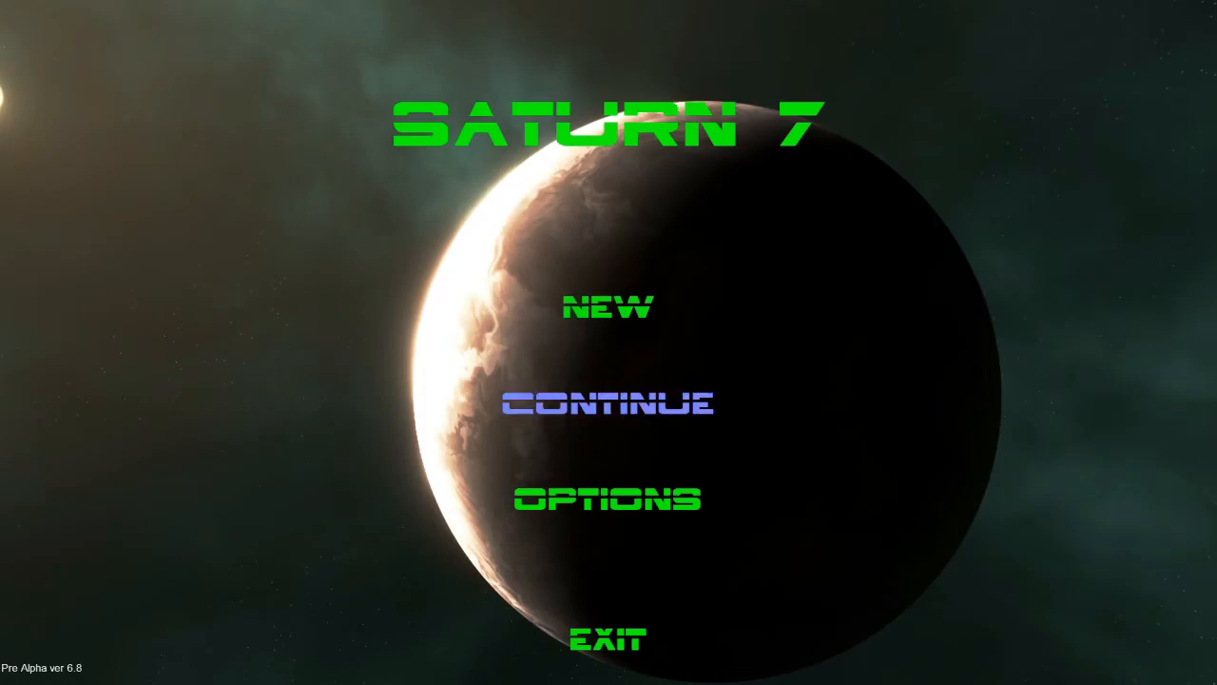
Resume the saved game from the main menu via Continue.
{"action": "left_click", "coordinate": [609, 404]}
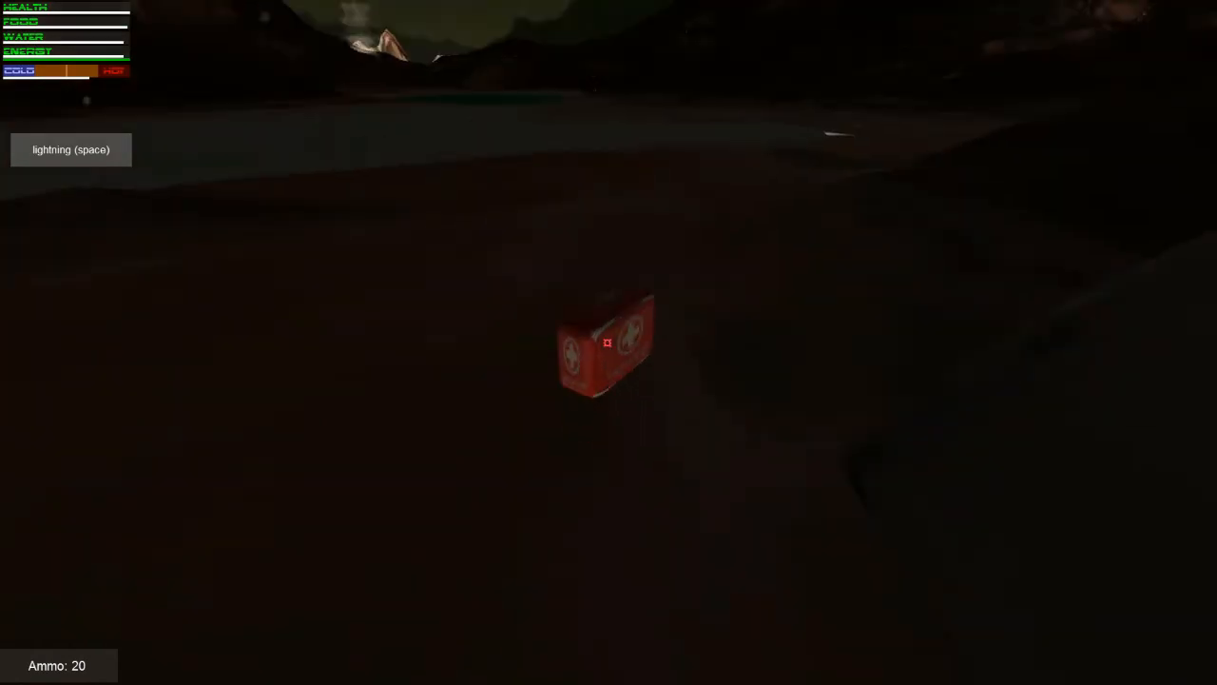
Bring up the inventory and inspect the water bottle's details among the loot.
{"action": "key", "text": "tab"}
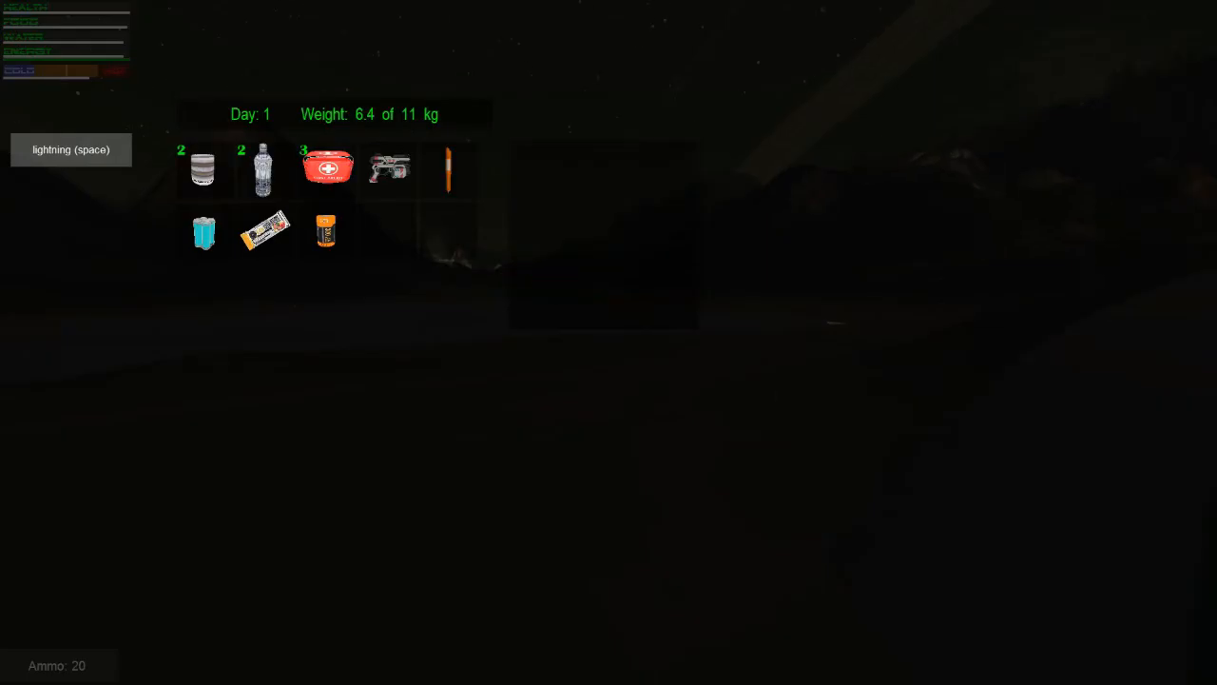
{"action": "left_click", "coordinate": [327, 167]}
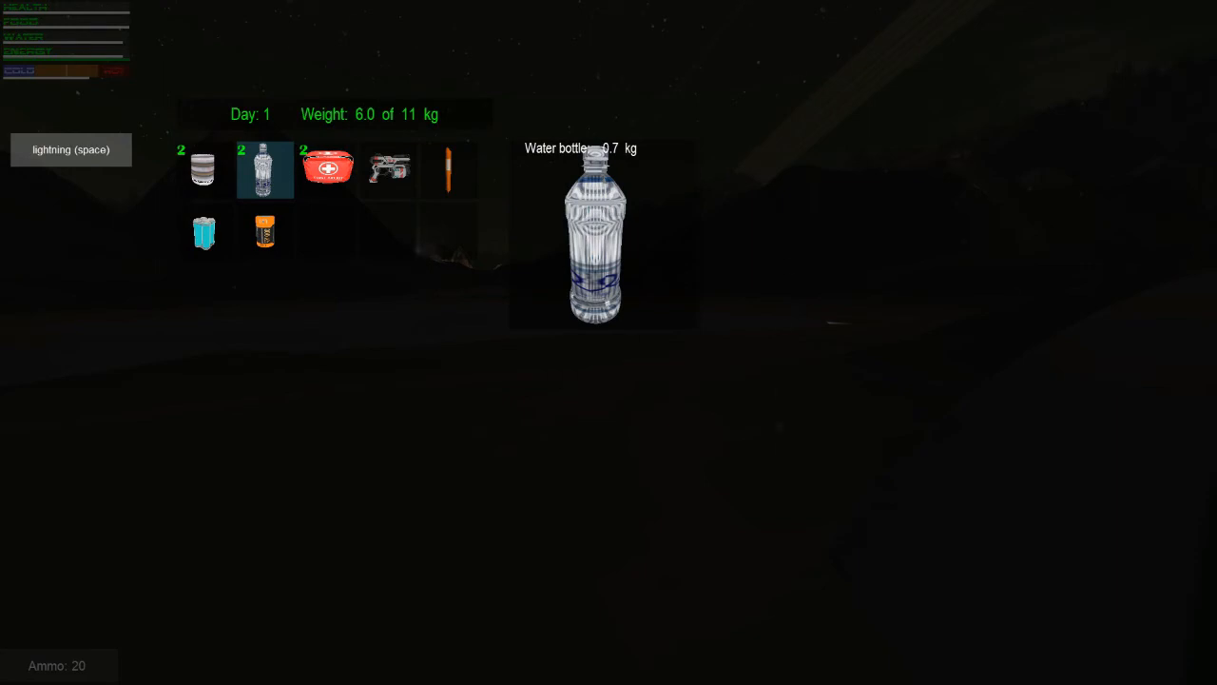
{"action": "left_click", "coordinate": [264, 169]}
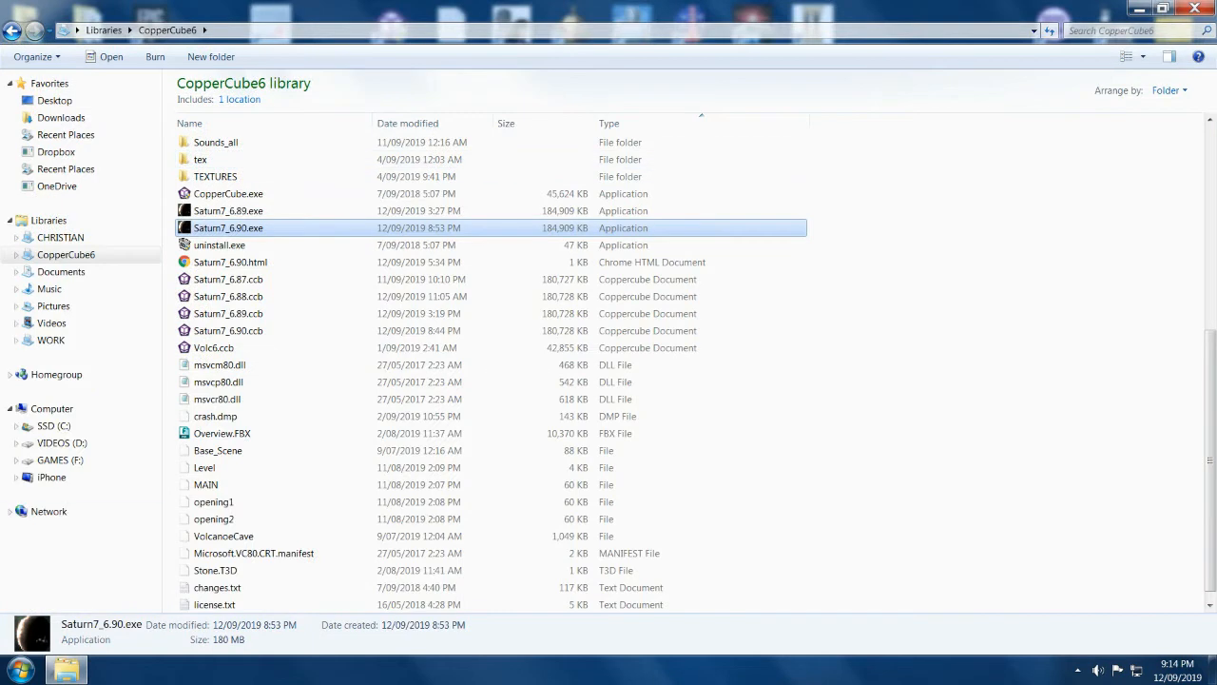
Go to the Documents library in the navigation pane.
{"action": "left_click", "coordinate": [61, 236]}
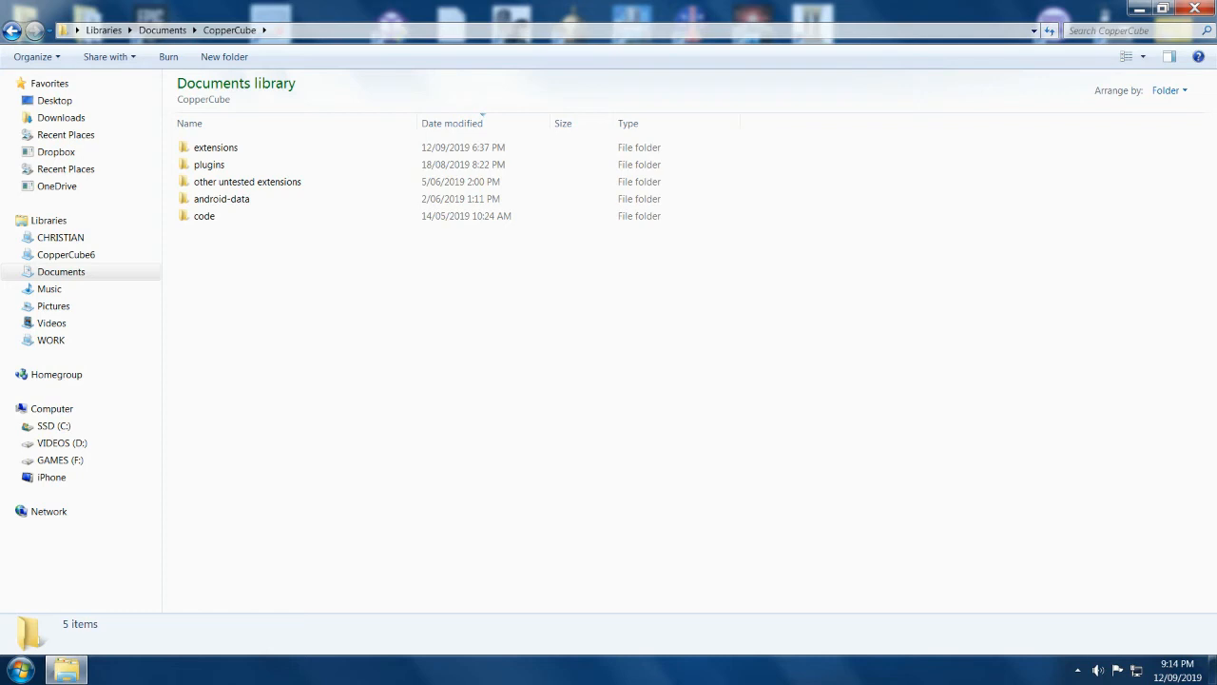
Enter the extensions folder and select the action_CurrentNode.js / action_DragDropMod.js scripts.
{"action": "double_click", "coordinate": [217, 148]}
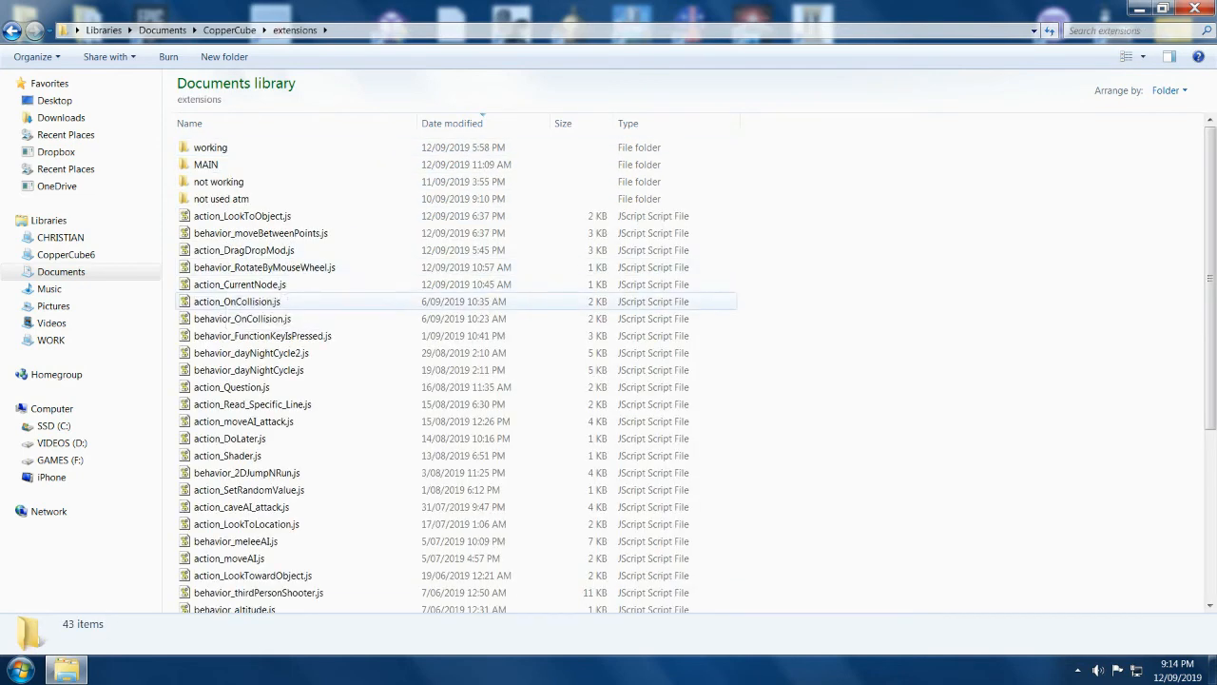
{"action": "left_click", "coordinate": [240, 286]}
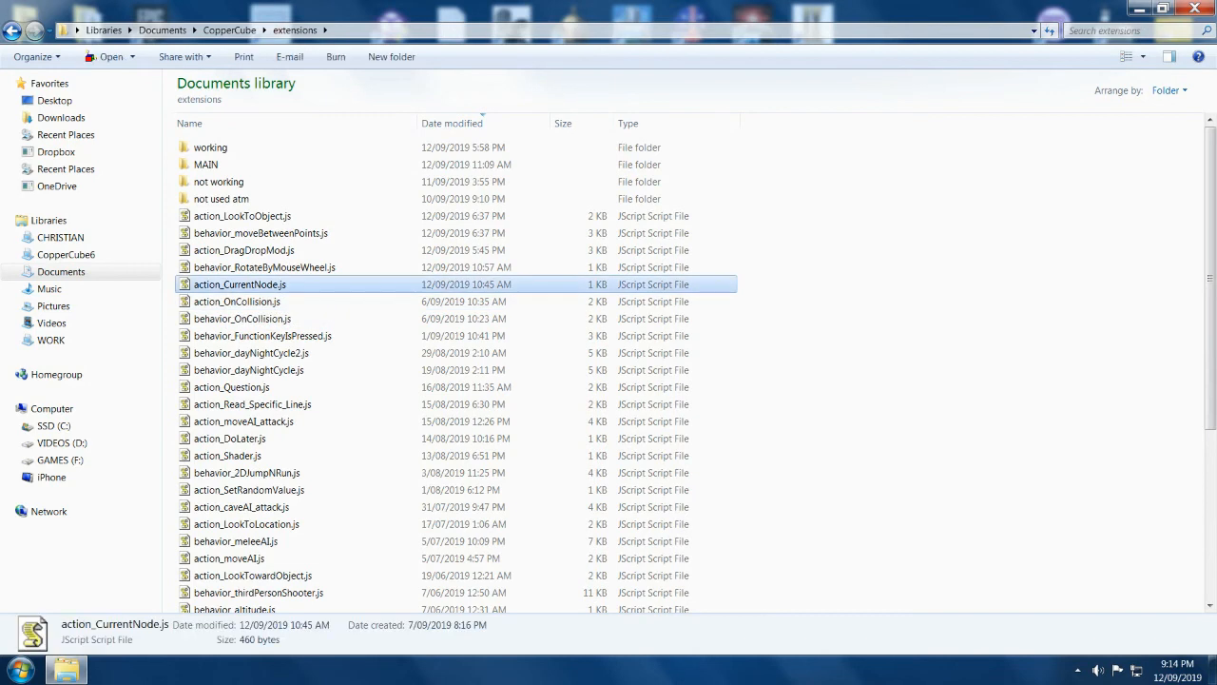
{"action": "right_click", "coordinate": [239, 285]}
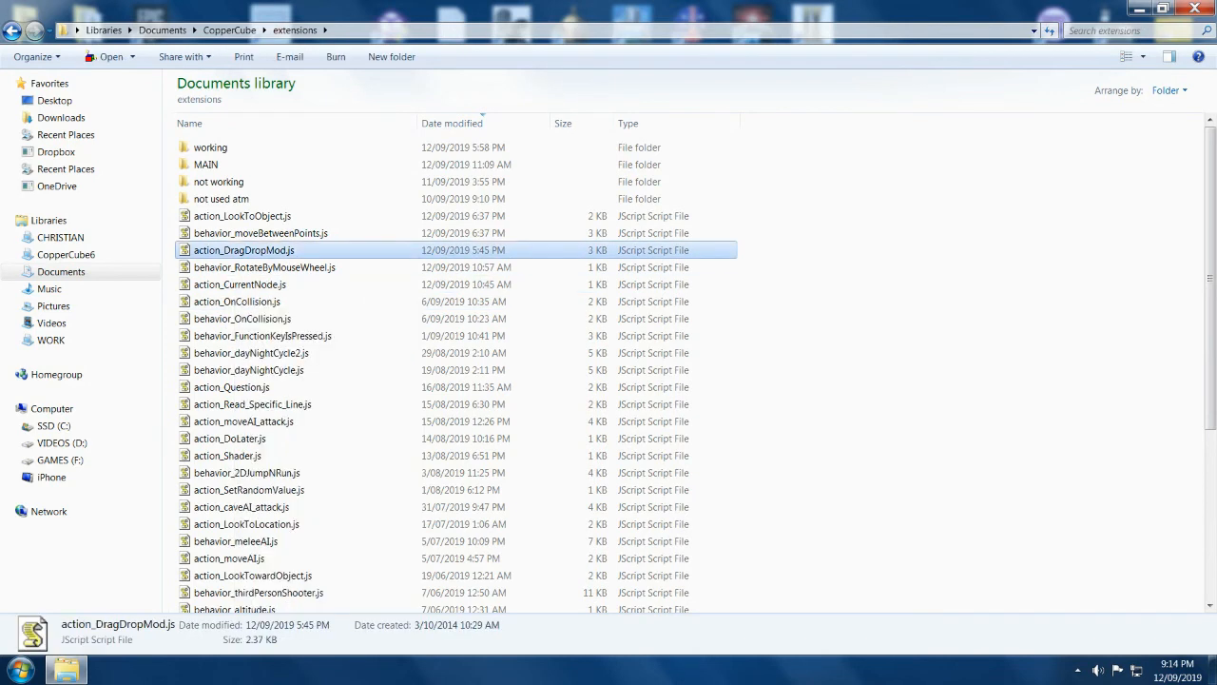
{"action": "mouse_move", "coordinate": [243, 267]}
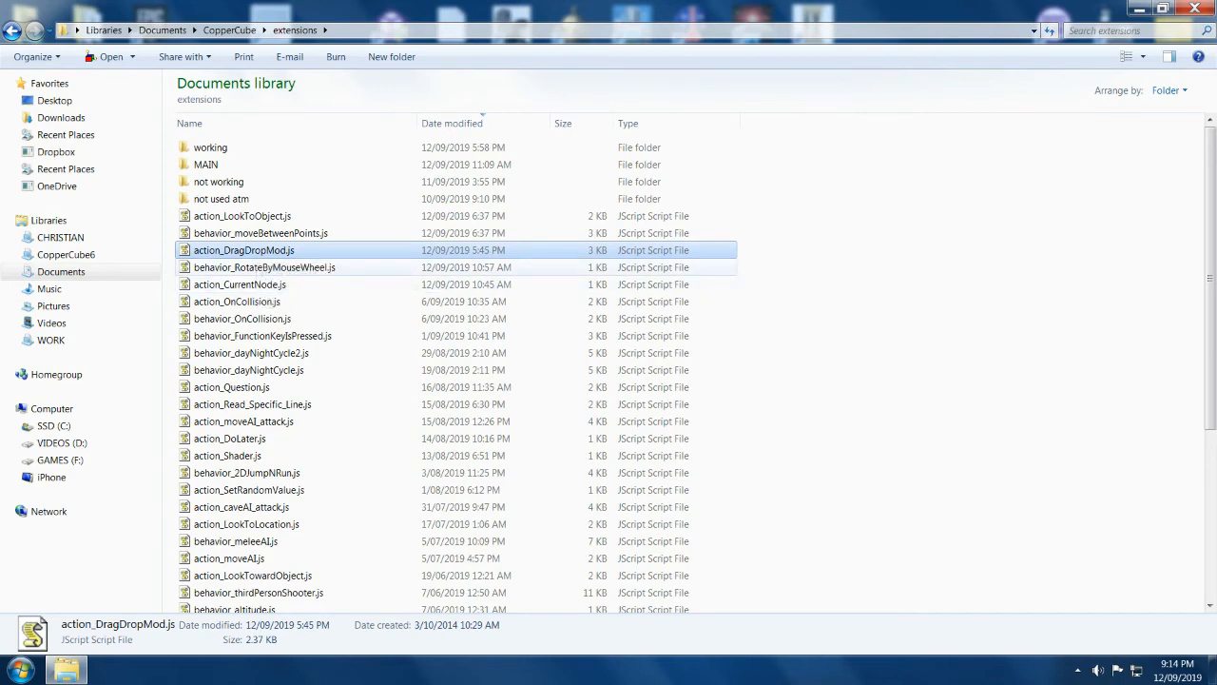
{"action": "left_click", "coordinate": [240, 285]}
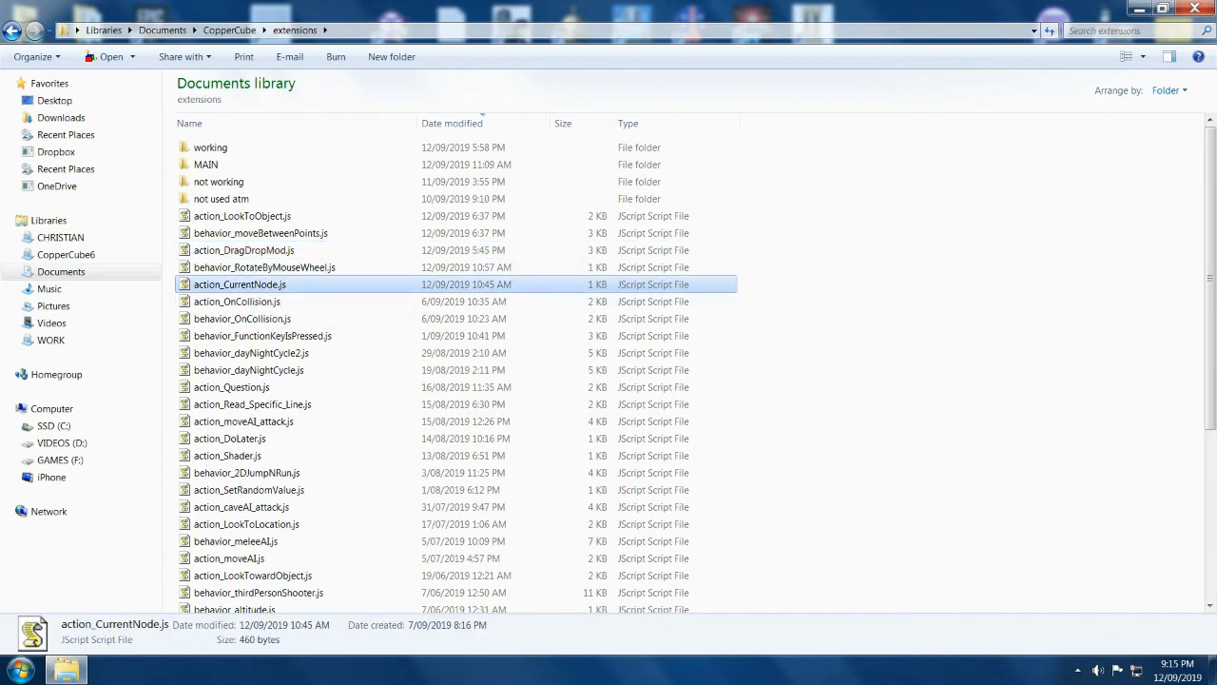
{"action": "double_click", "coordinate": [239, 285]}
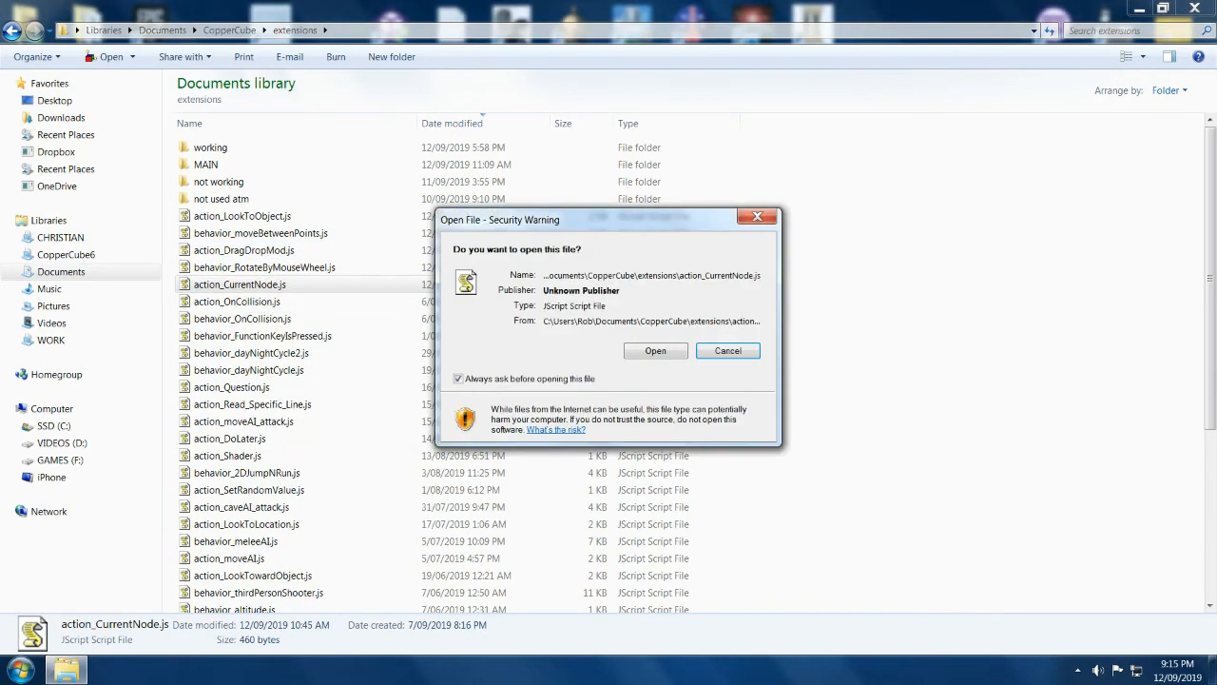
{"action": "left_click", "coordinate": [654, 350]}
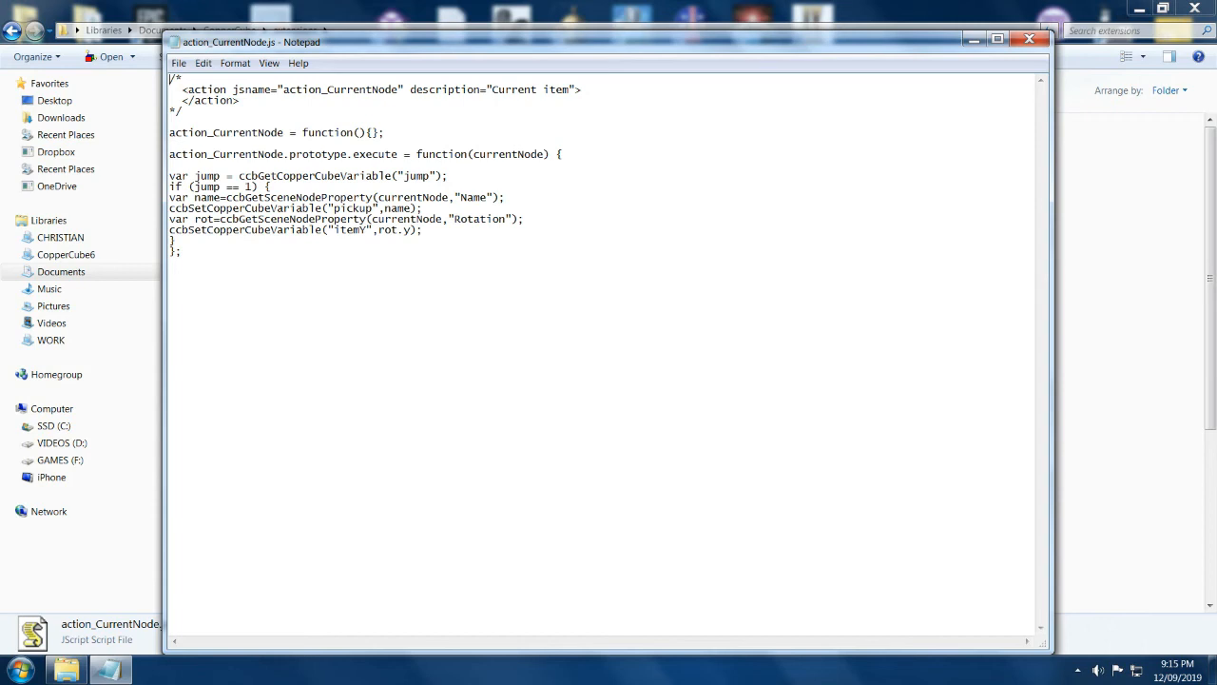
{"action": "left_click", "coordinate": [525, 218]}
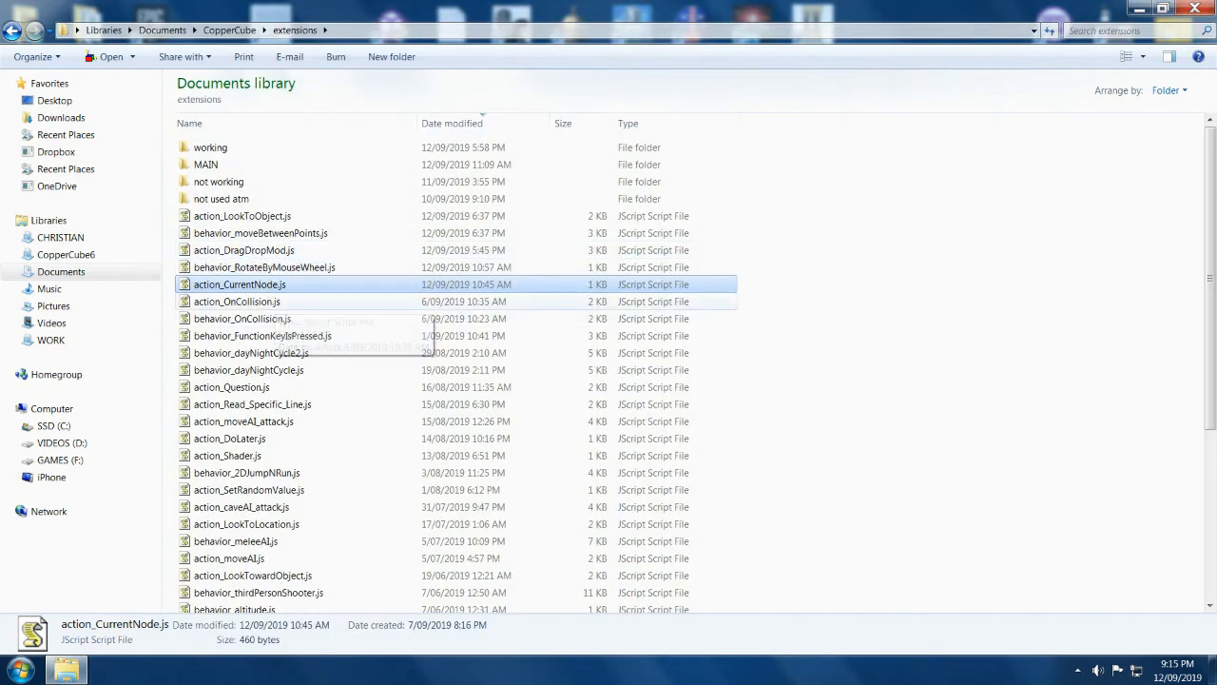
{"action": "left_click", "coordinate": [266, 266]}
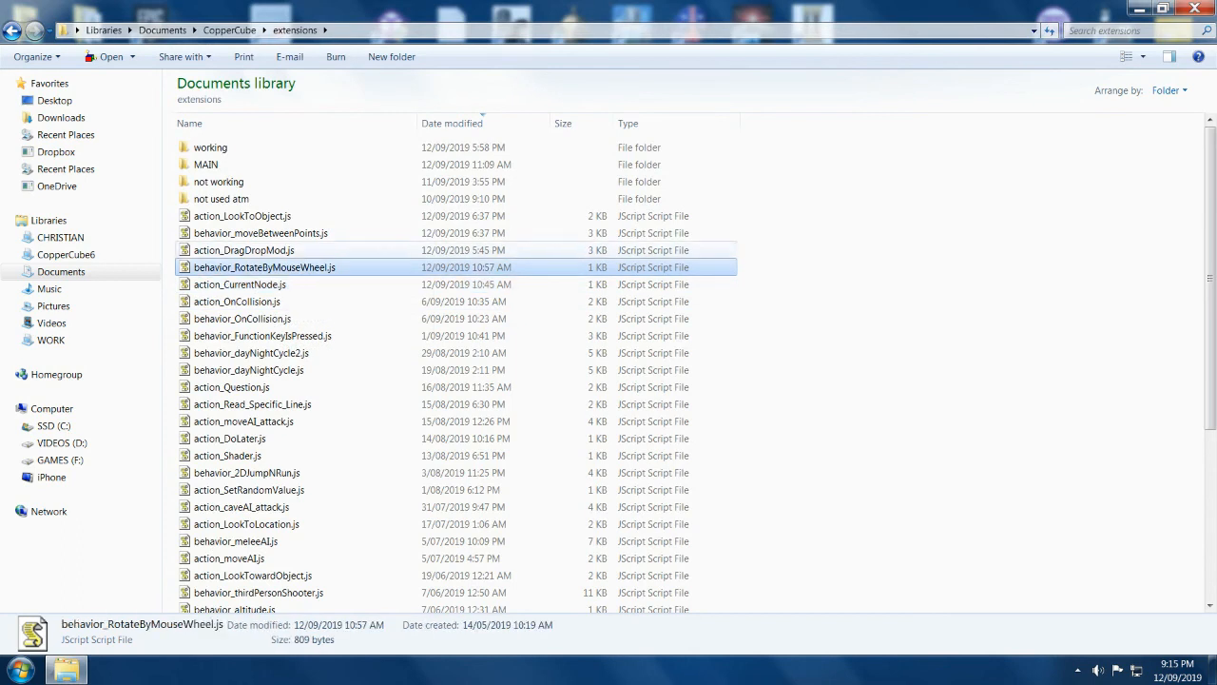
{"action": "double_click", "coordinate": [243, 249]}
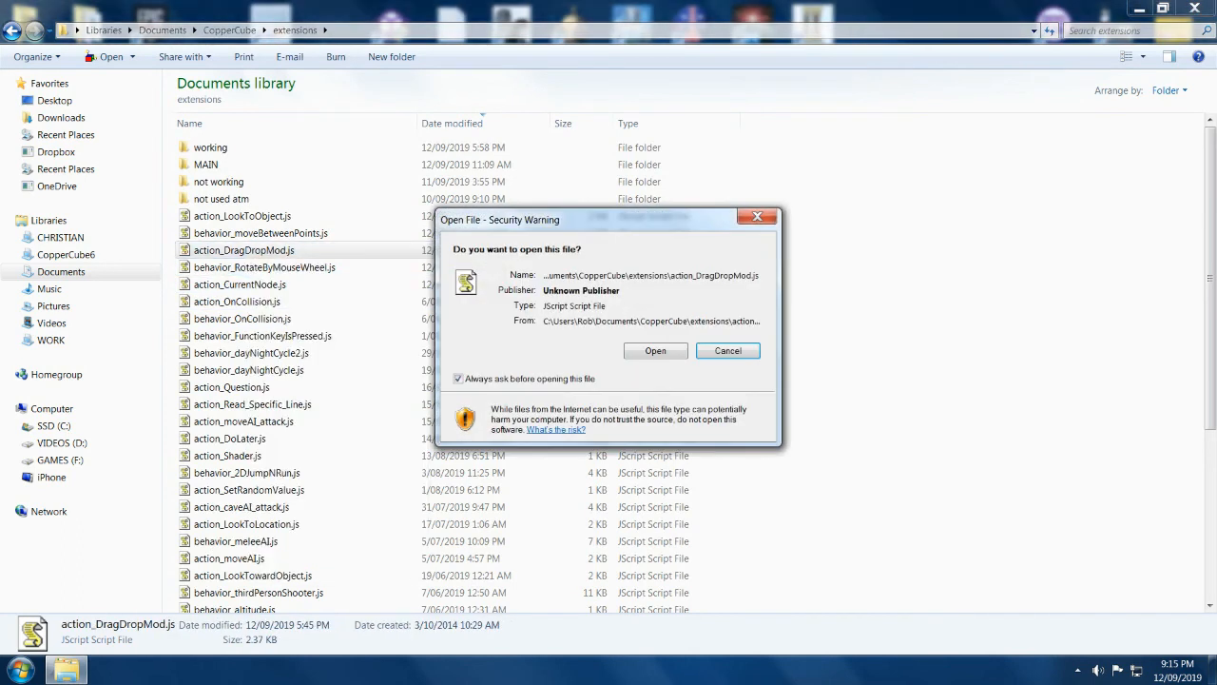
{"action": "left_click", "coordinate": [654, 350]}
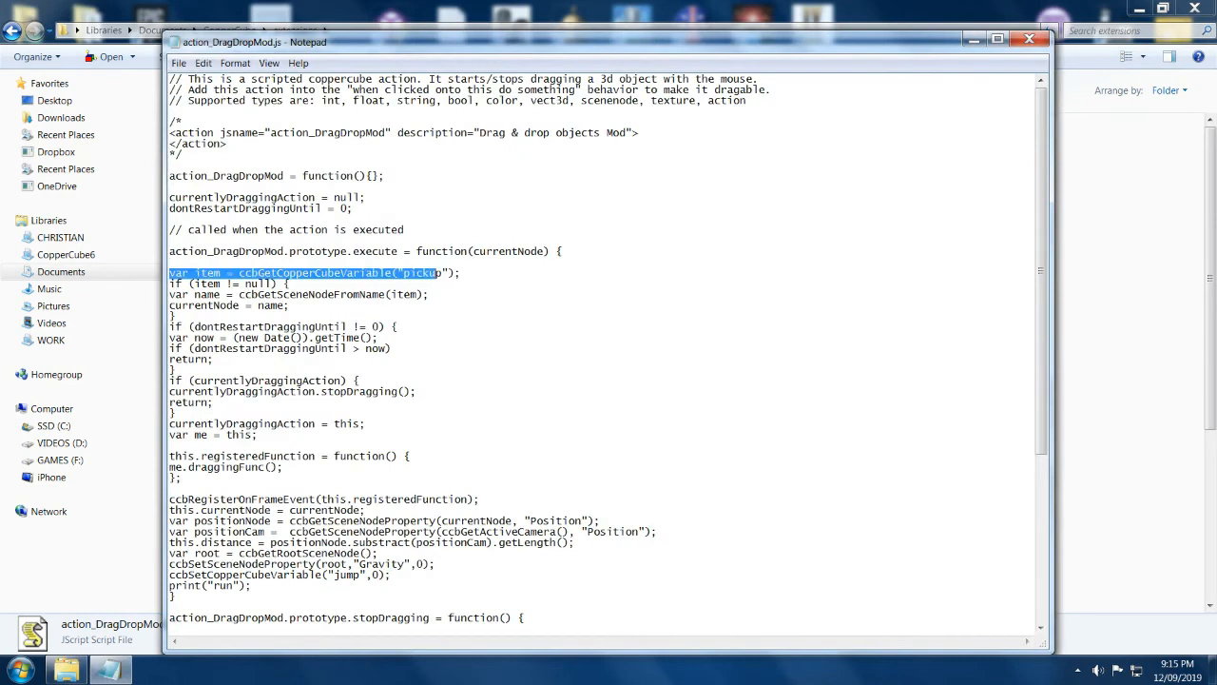
{"action": "scroll", "scroll_direction": "down", "scroll_amount": 3}
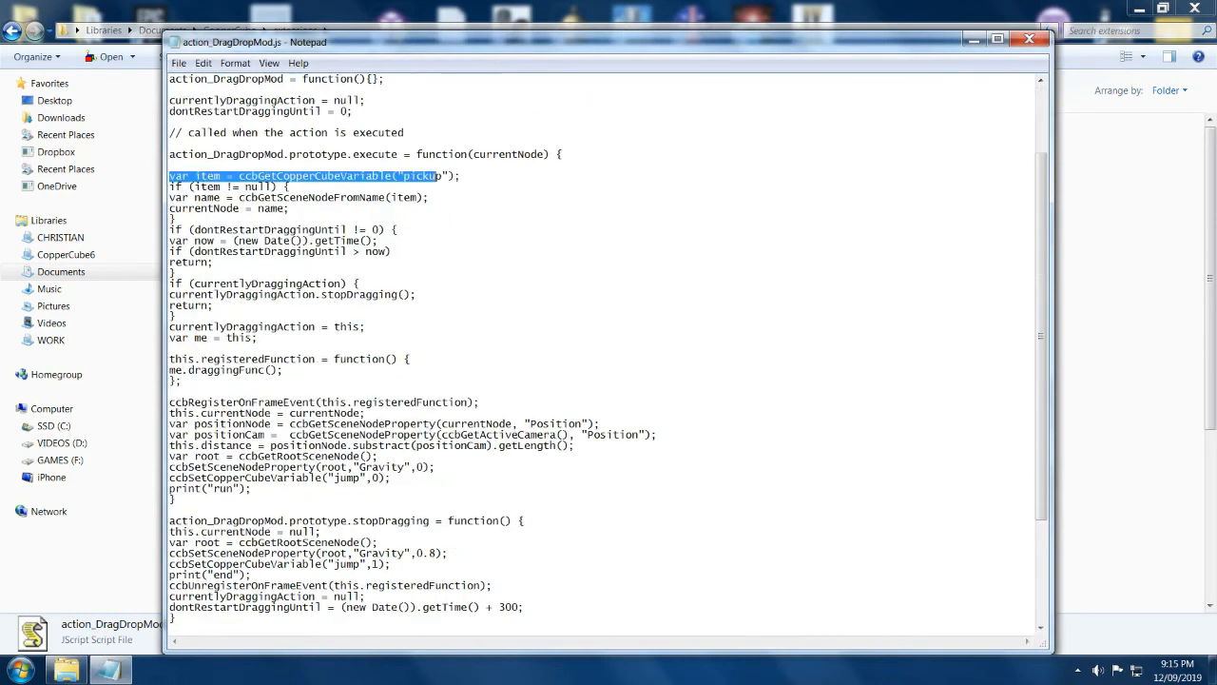
{"action": "scroll", "scroll_direction": "down", "scroll_amount": 3}
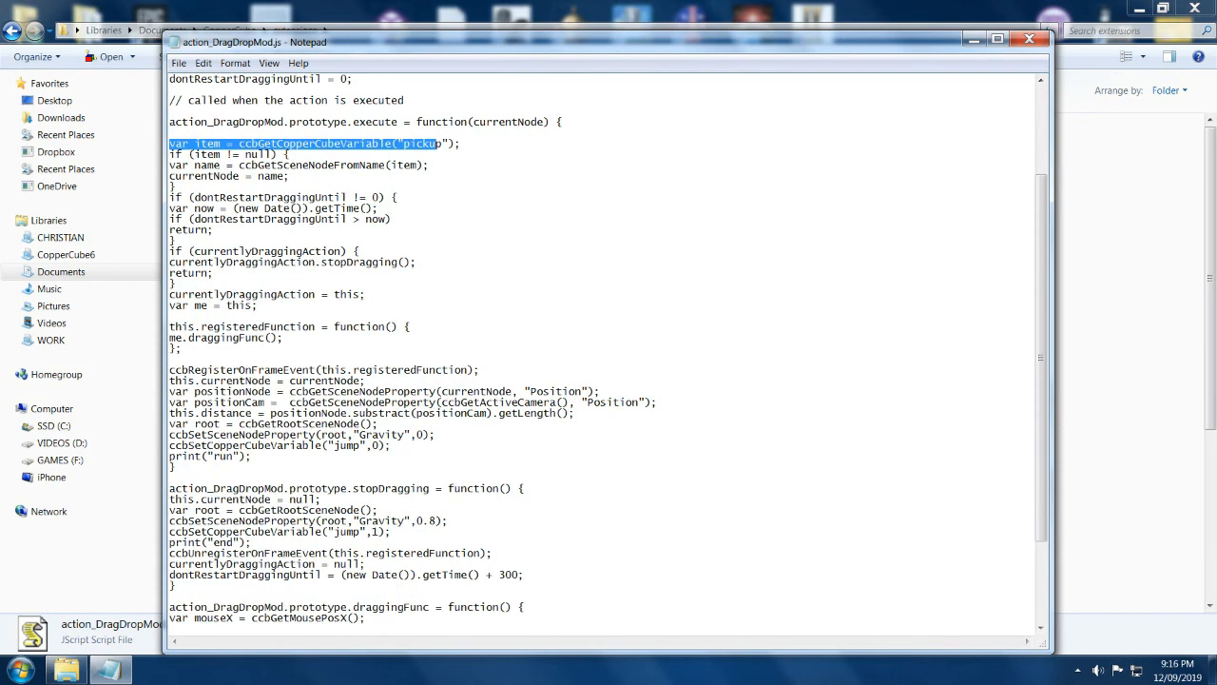
{"action": "scroll", "scroll_direction": "down", "scroll_amount": 3}
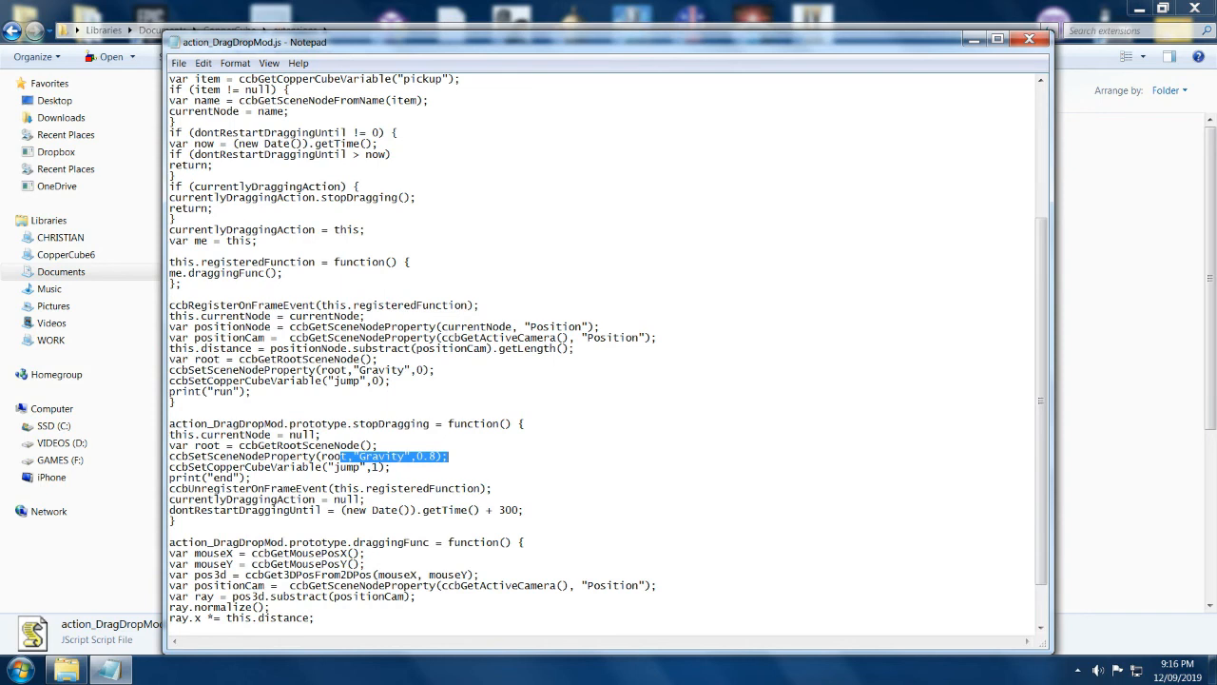
{"action": "scroll", "scroll_direction": "down", "scroll_amount": 3}
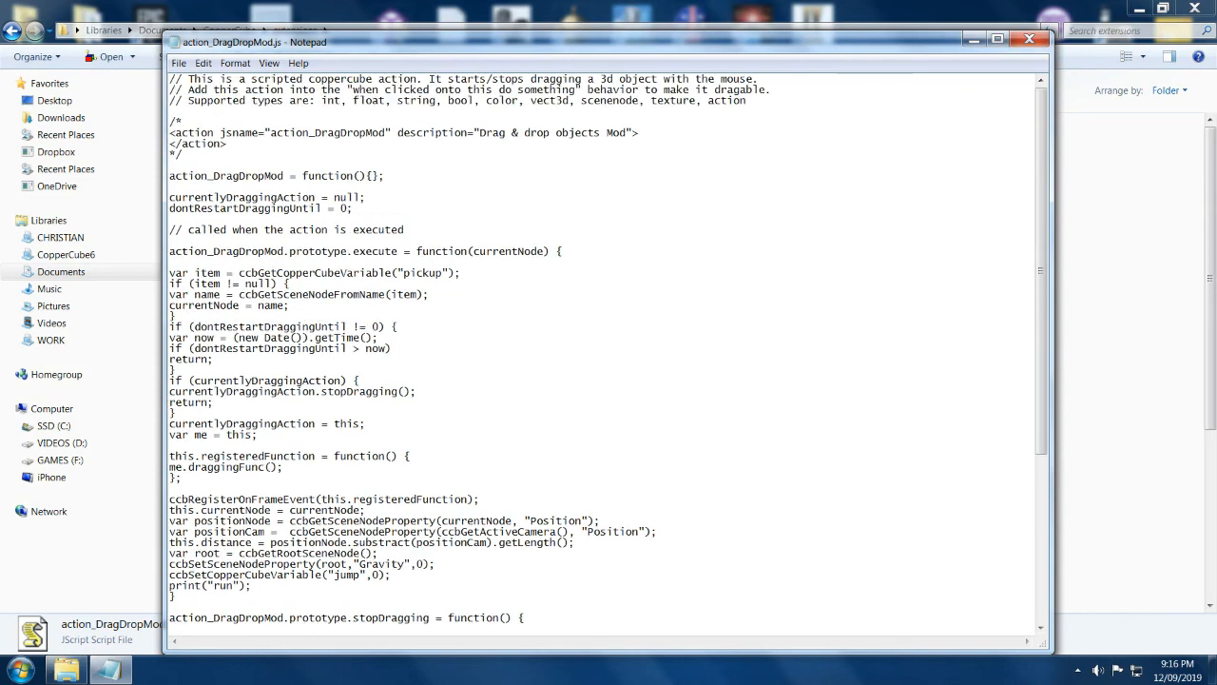
{"action": "left_click_drag", "start_coordinate": [350, 274], "coordinate": [449, 274]}
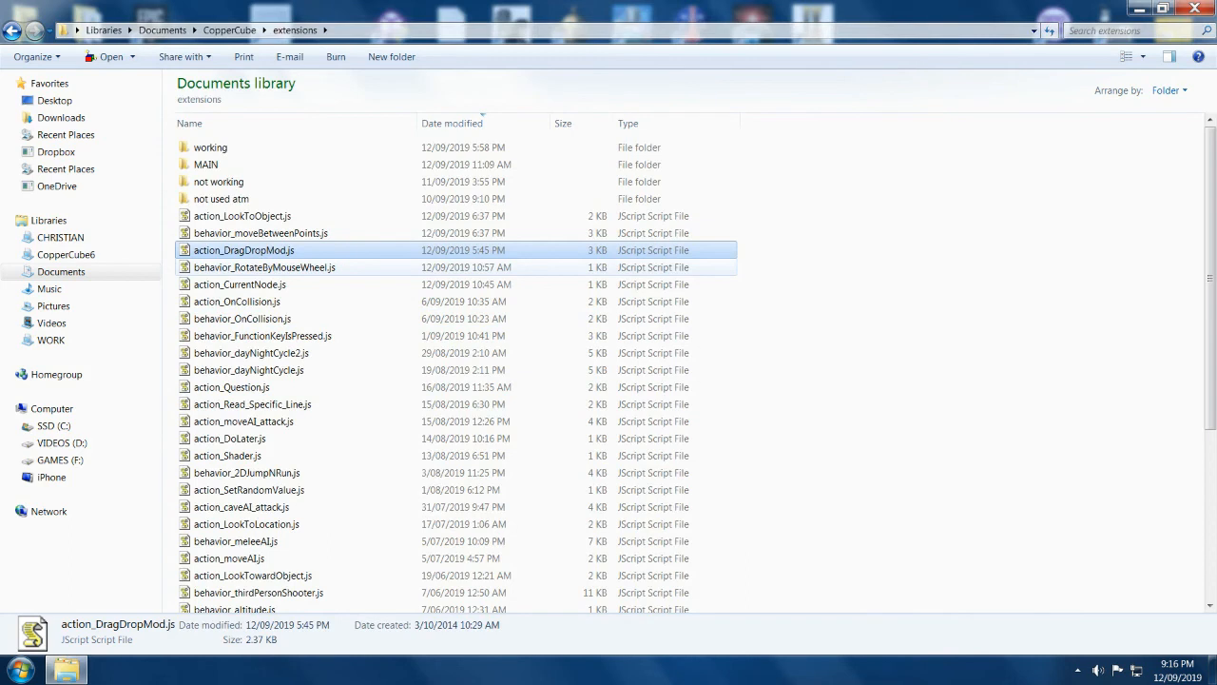
{"action": "right_click", "coordinate": [266, 266]}
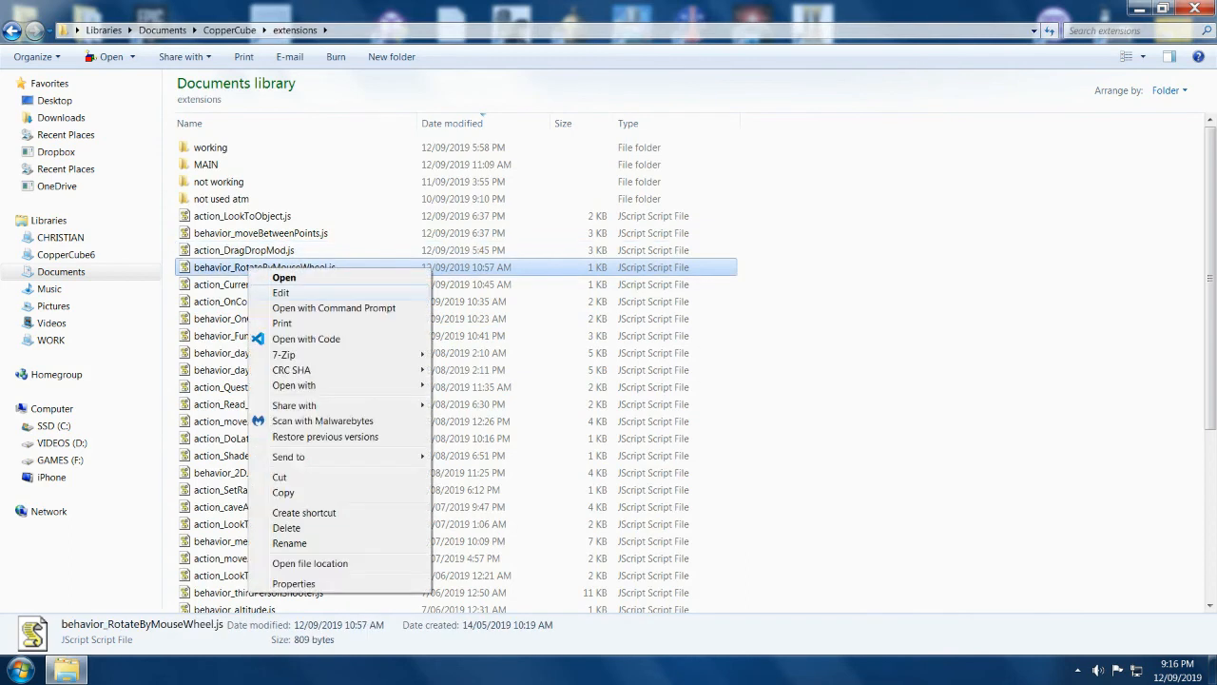
{"action": "left_click", "coordinate": [284, 277]}
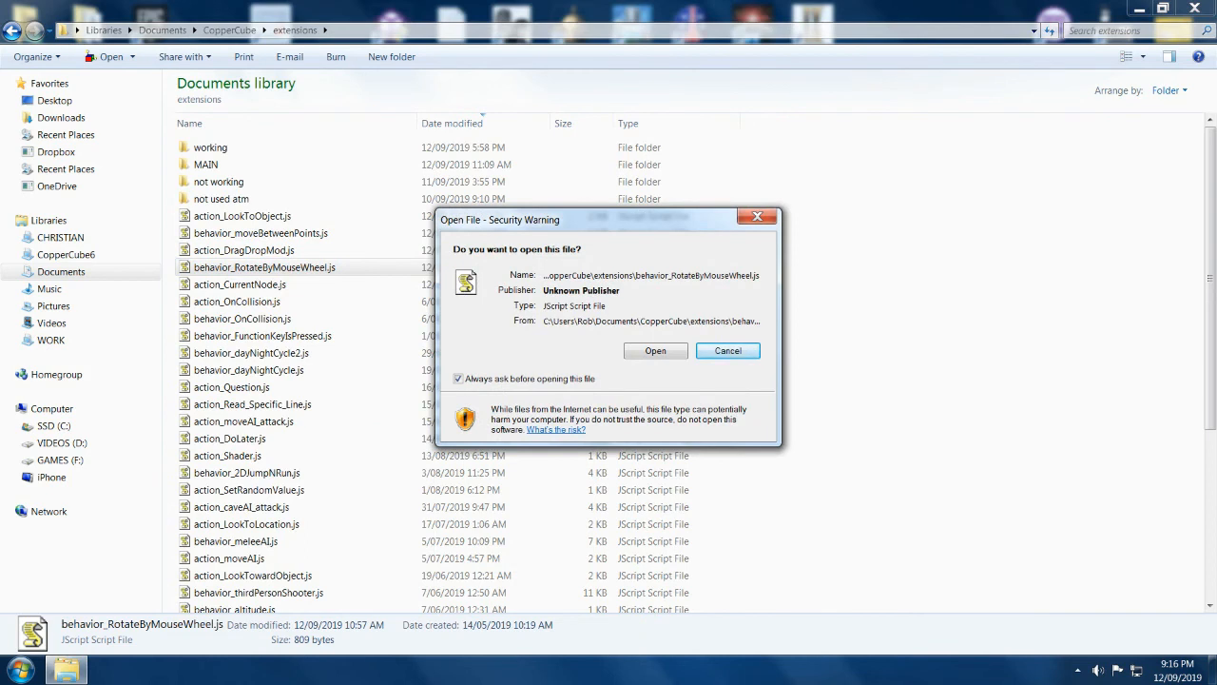
{"action": "left_click", "coordinate": [655, 350]}
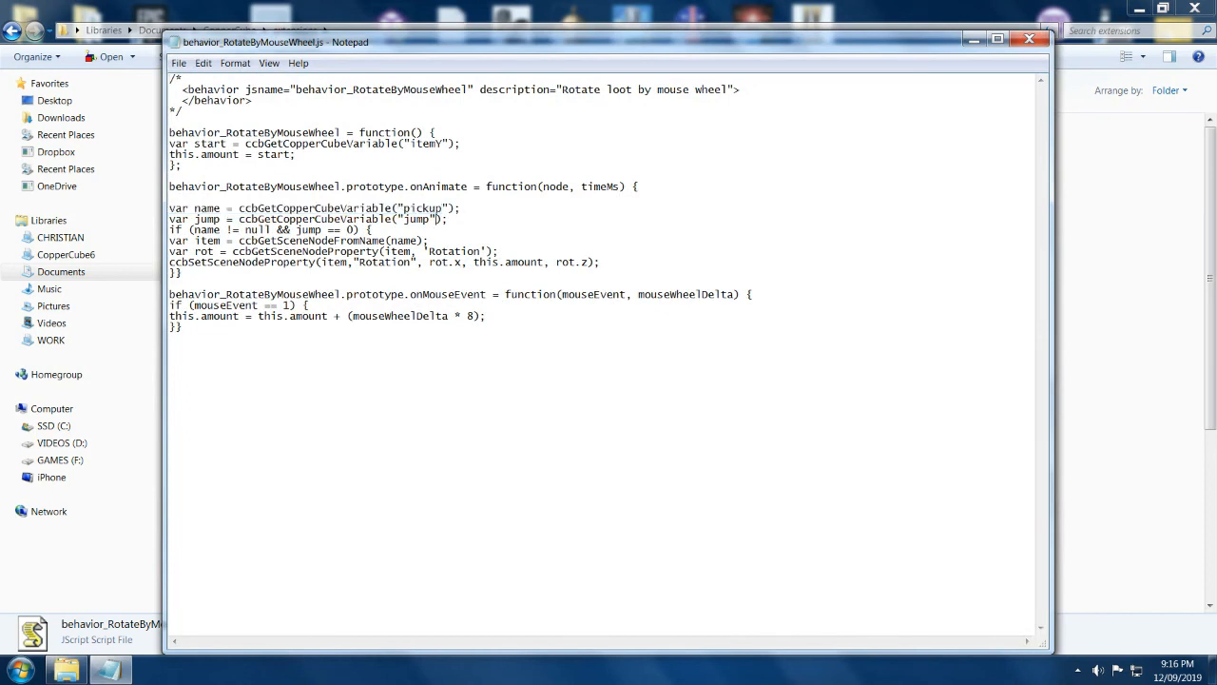
{"action": "left_click_drag", "start_coordinate": [339, 219], "coordinate": [433, 218]}
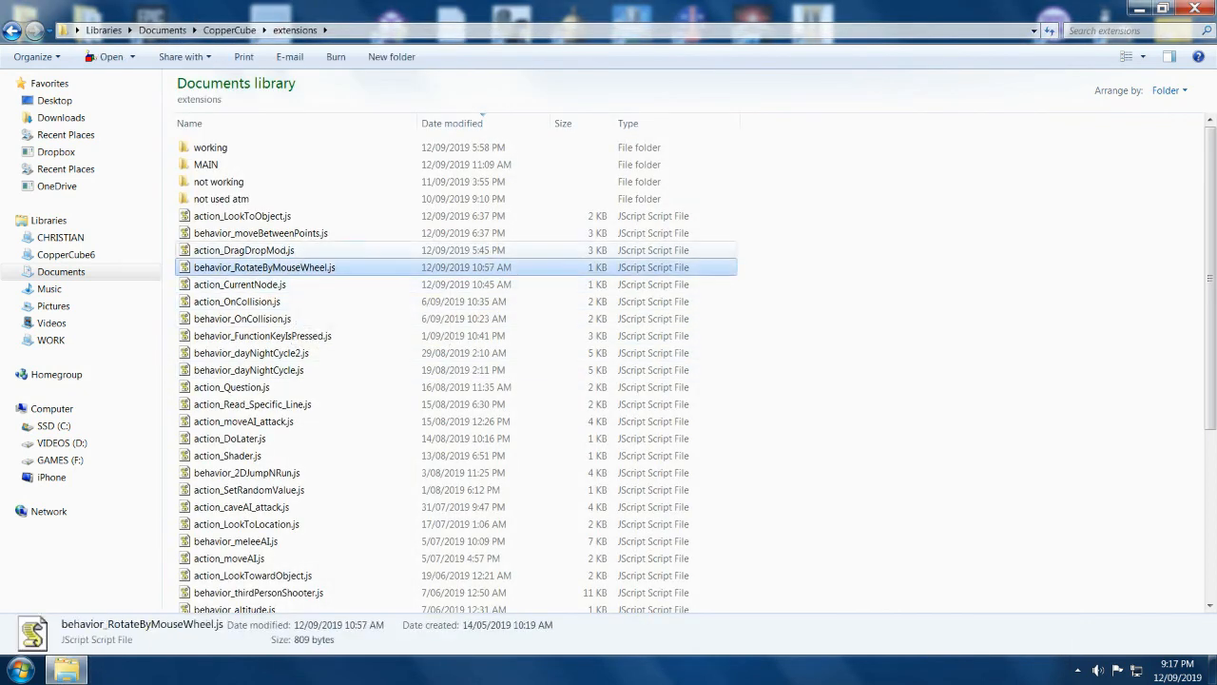
Select behavior_moveBetweenPoints.js, then minimize Explorer to reveal the desktop shortcuts.
{"action": "left_click", "coordinate": [262, 232]}
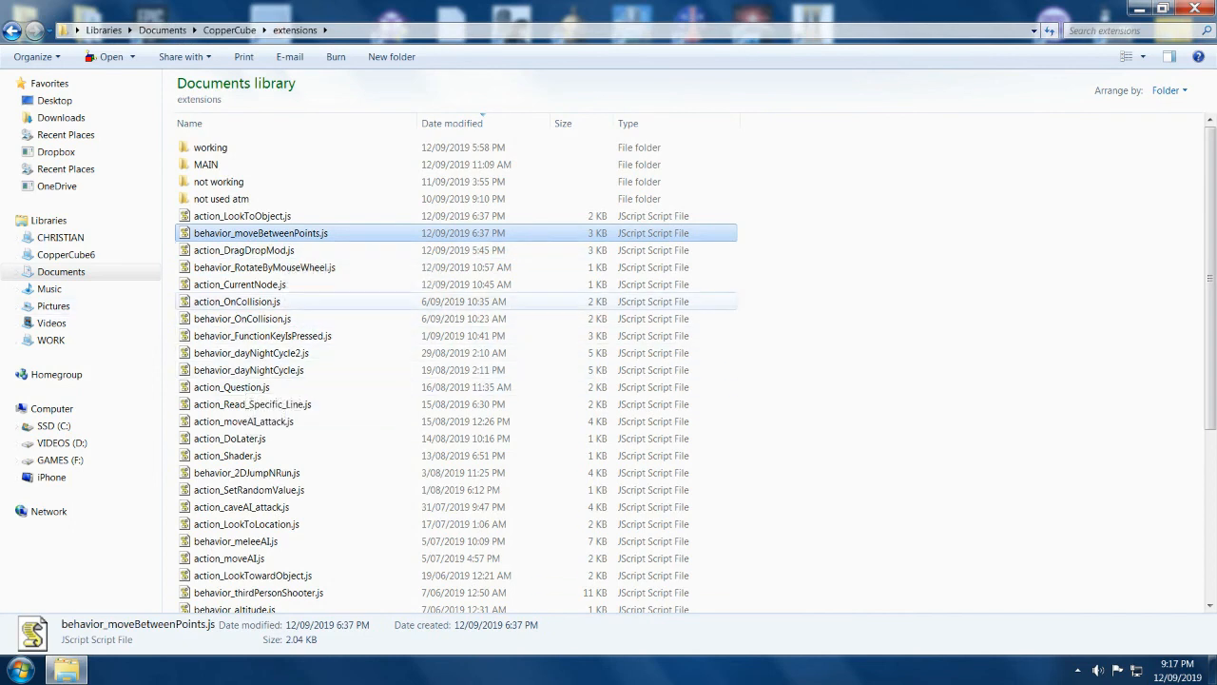
{"action": "left_click", "coordinate": [1162, 7]}
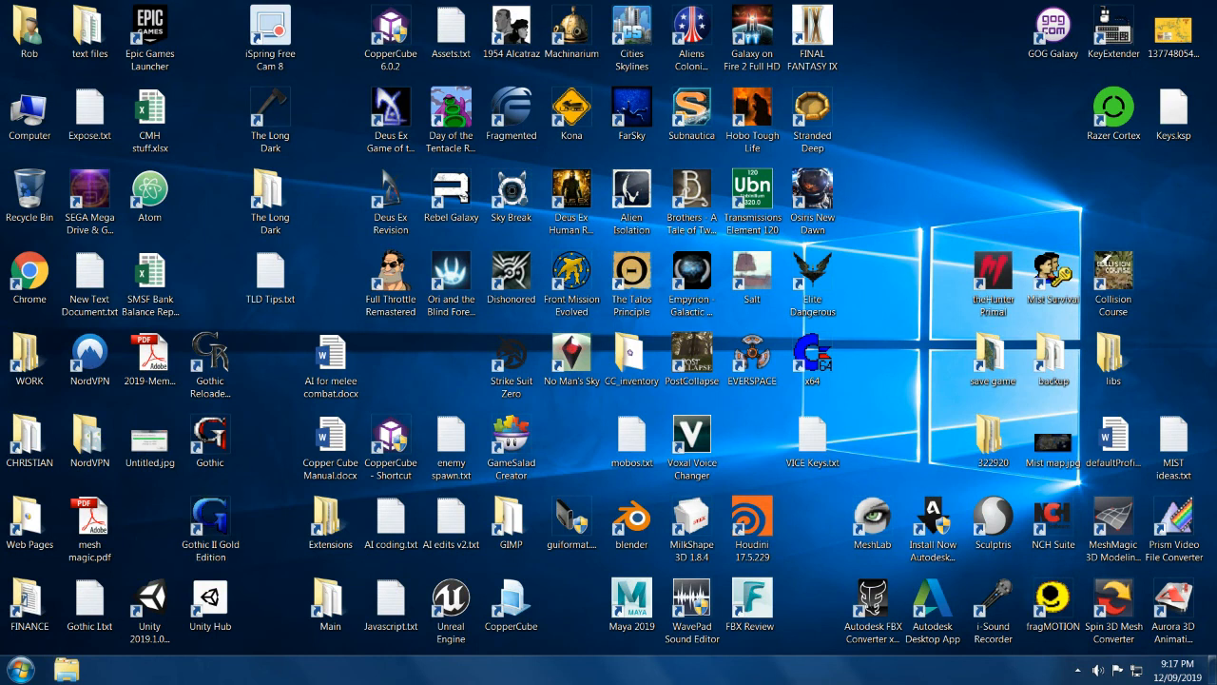
{"action": "left_click", "coordinate": [209, 601]}
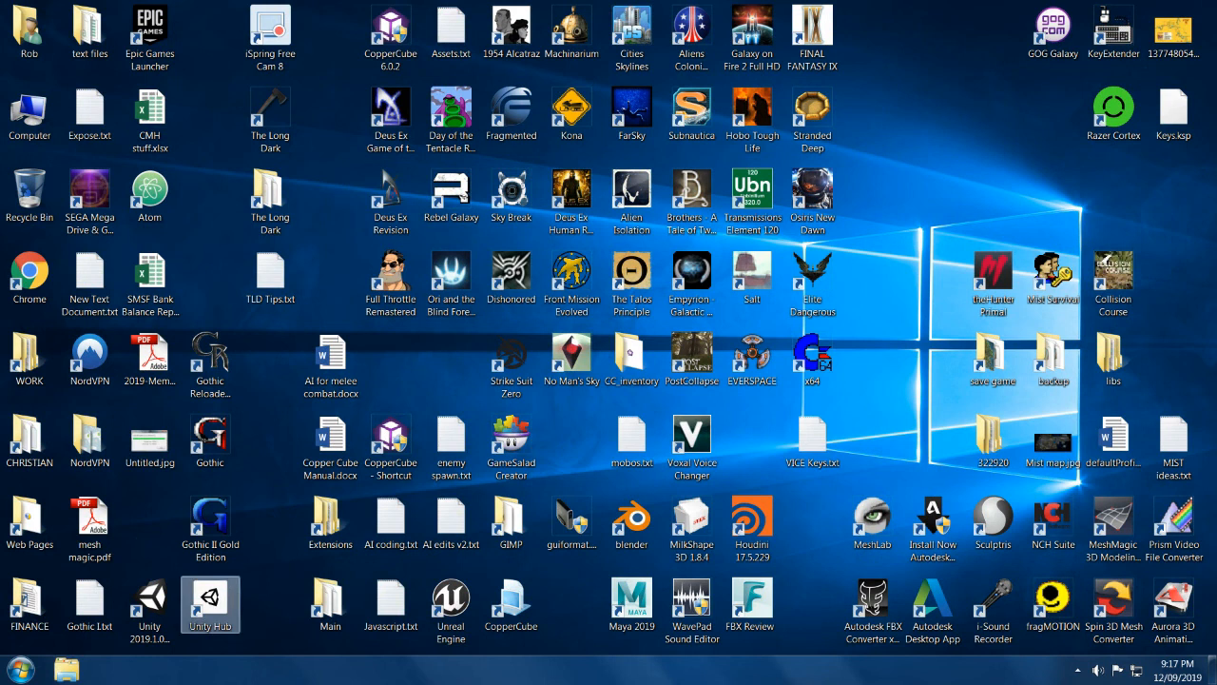
{"action": "left_click", "coordinate": [209, 605]}
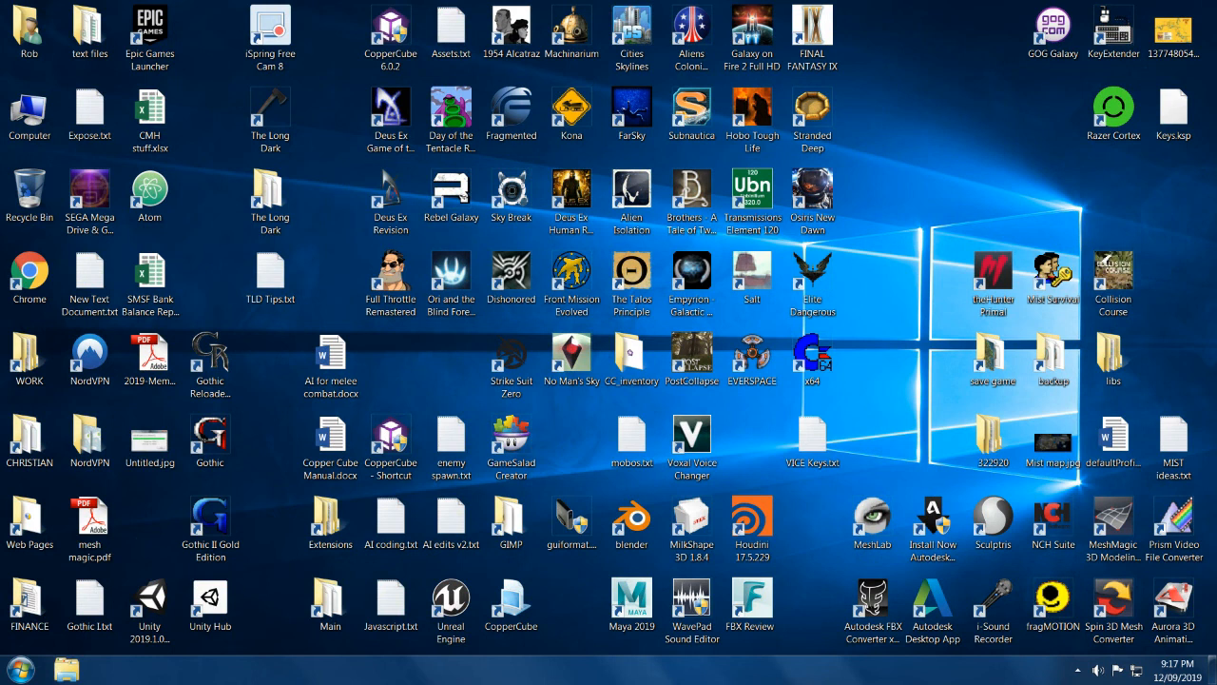